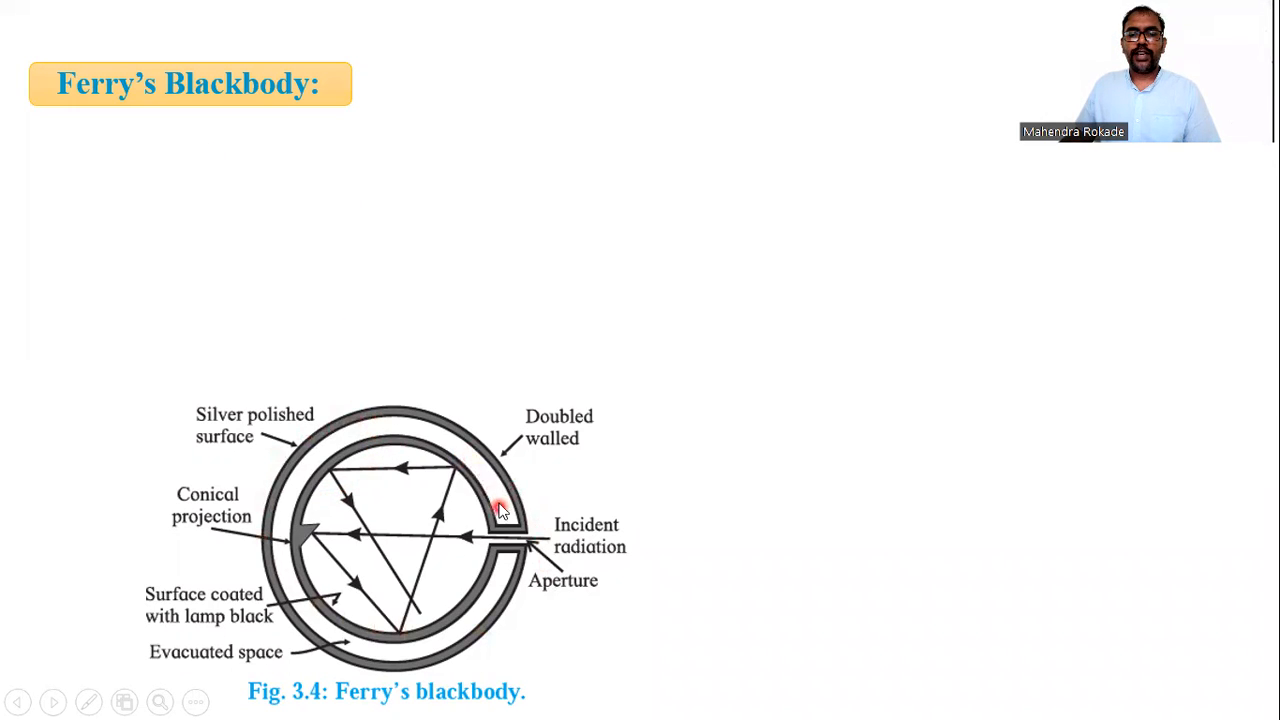
{"action": "mouse_move", "coordinate": [708, 552]}
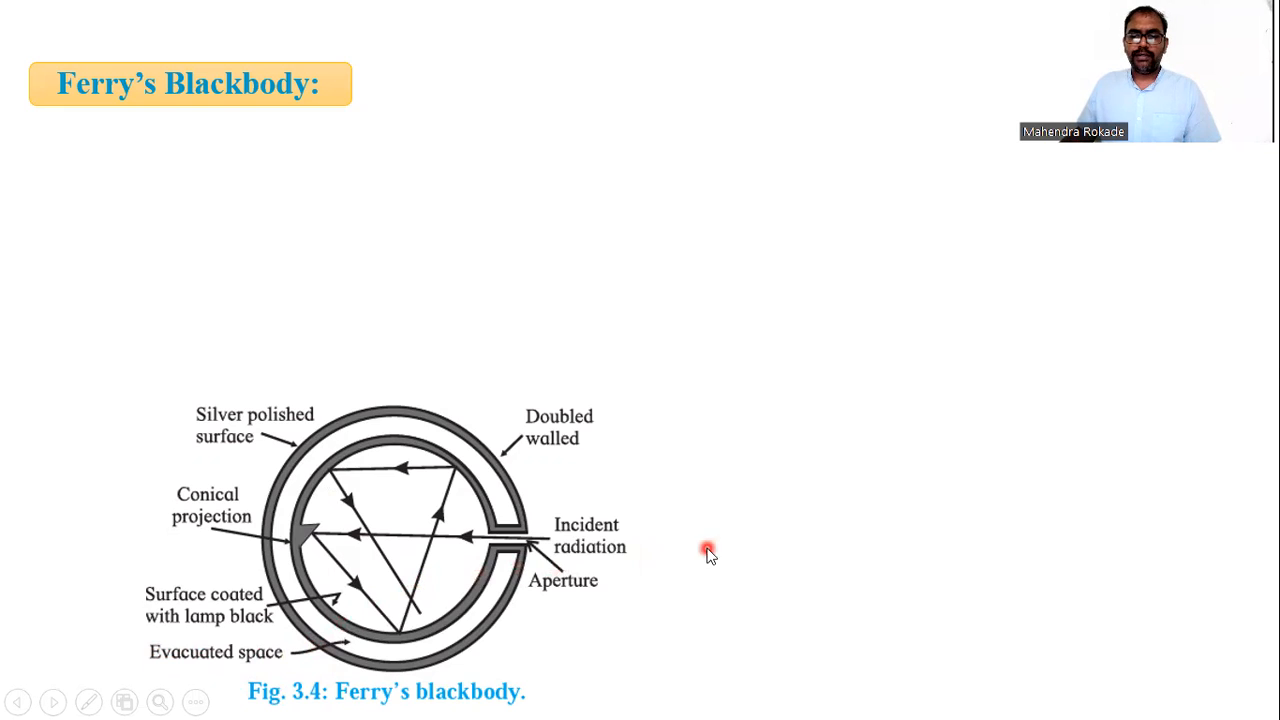